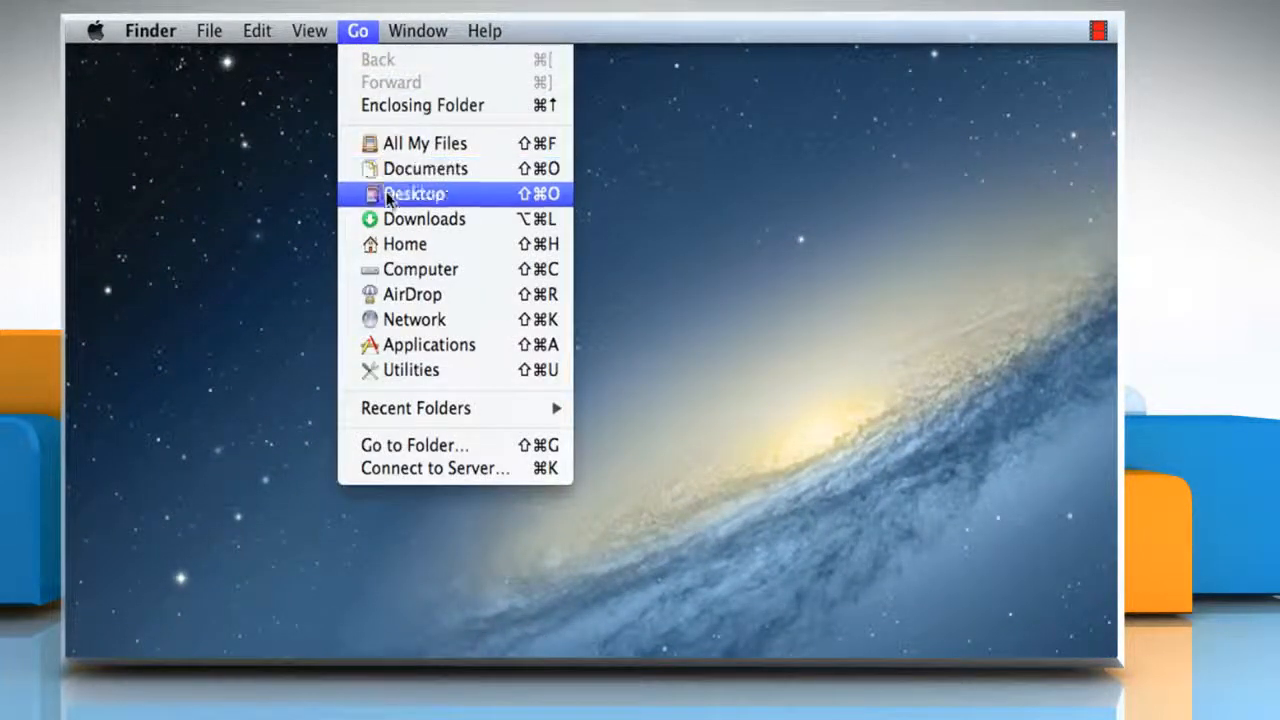
mouse_move(428, 344)
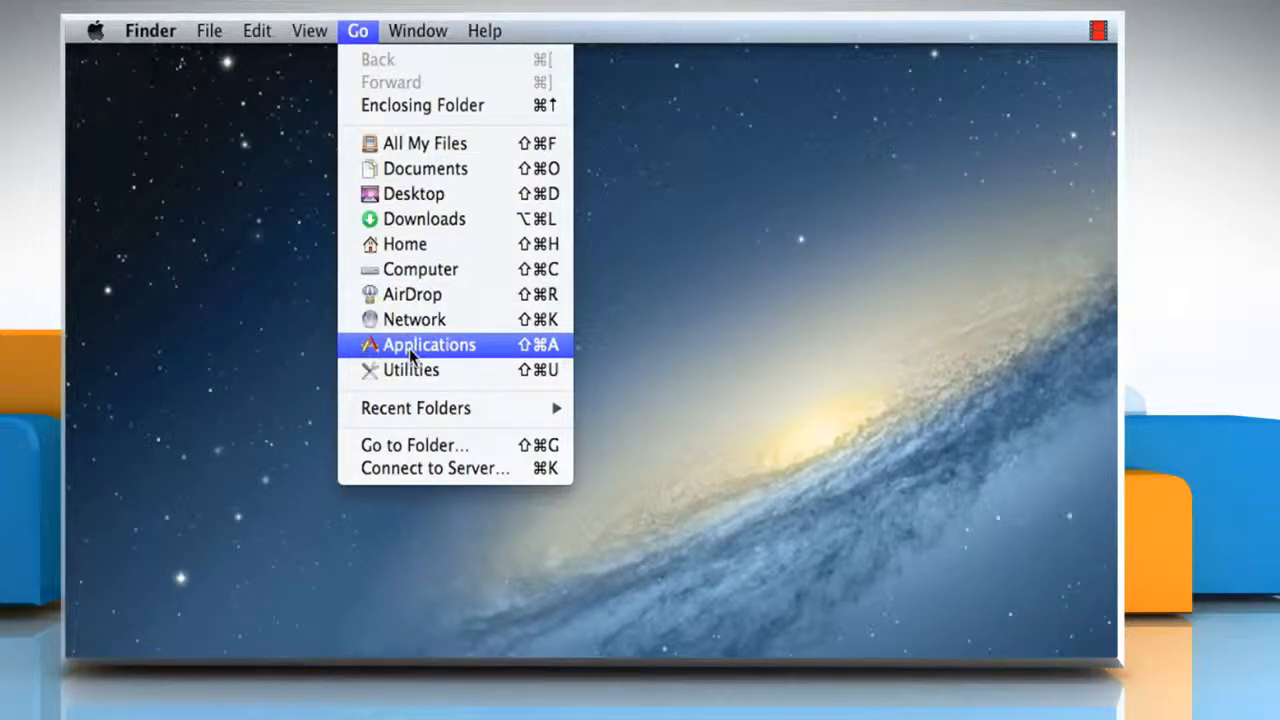
Step: Go to the Applications folder through Finder's Go menu
click(428, 344)
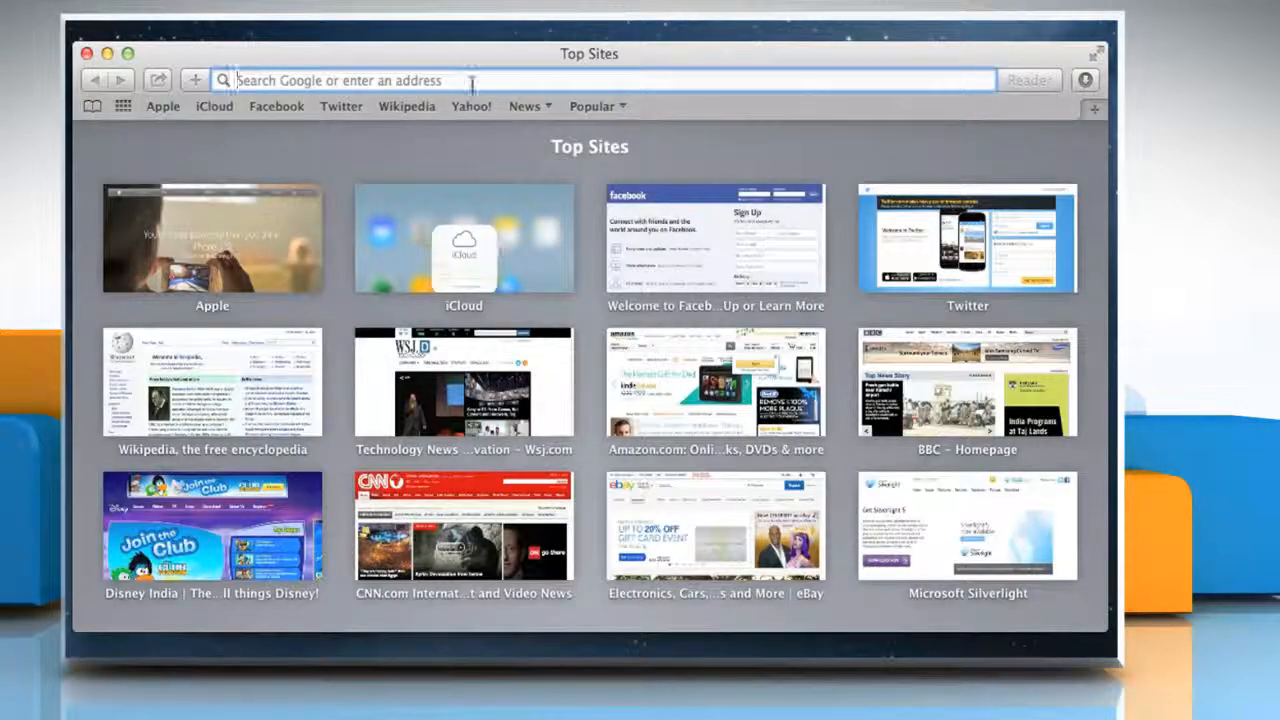
text(mail.aol.com&lang=en&seamless=novl&offerk)
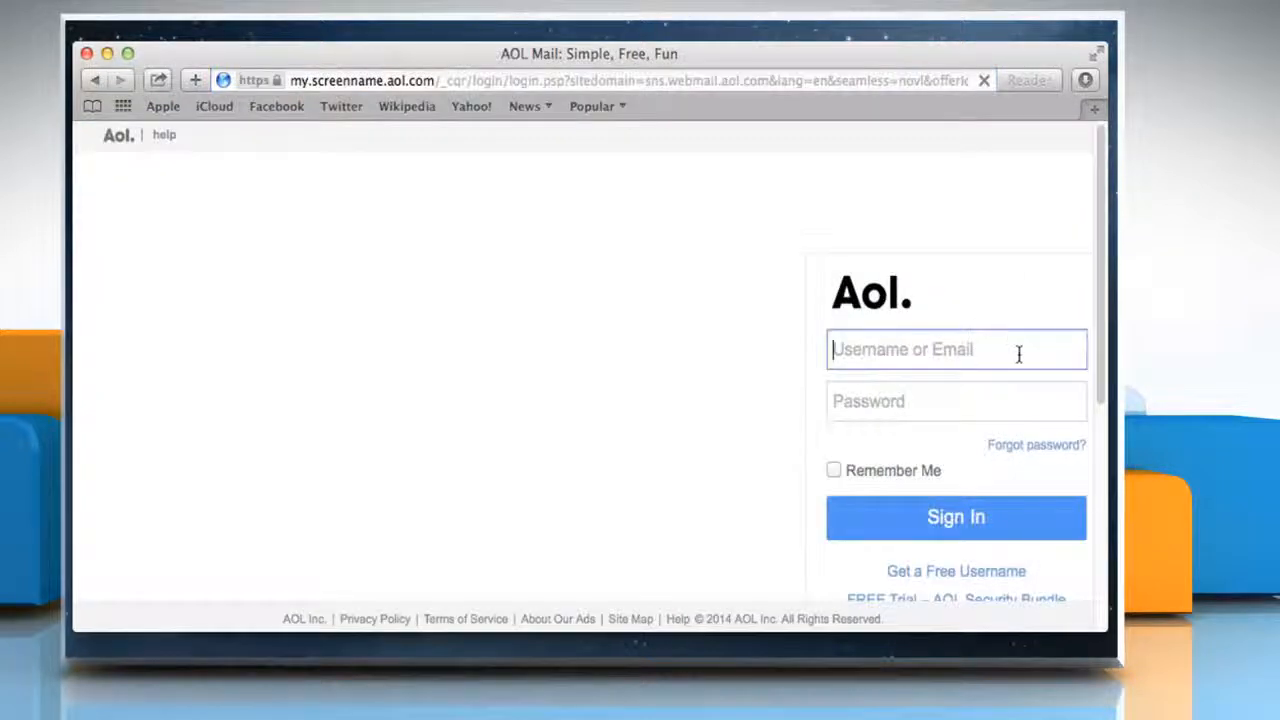
text(aadambaldwin)
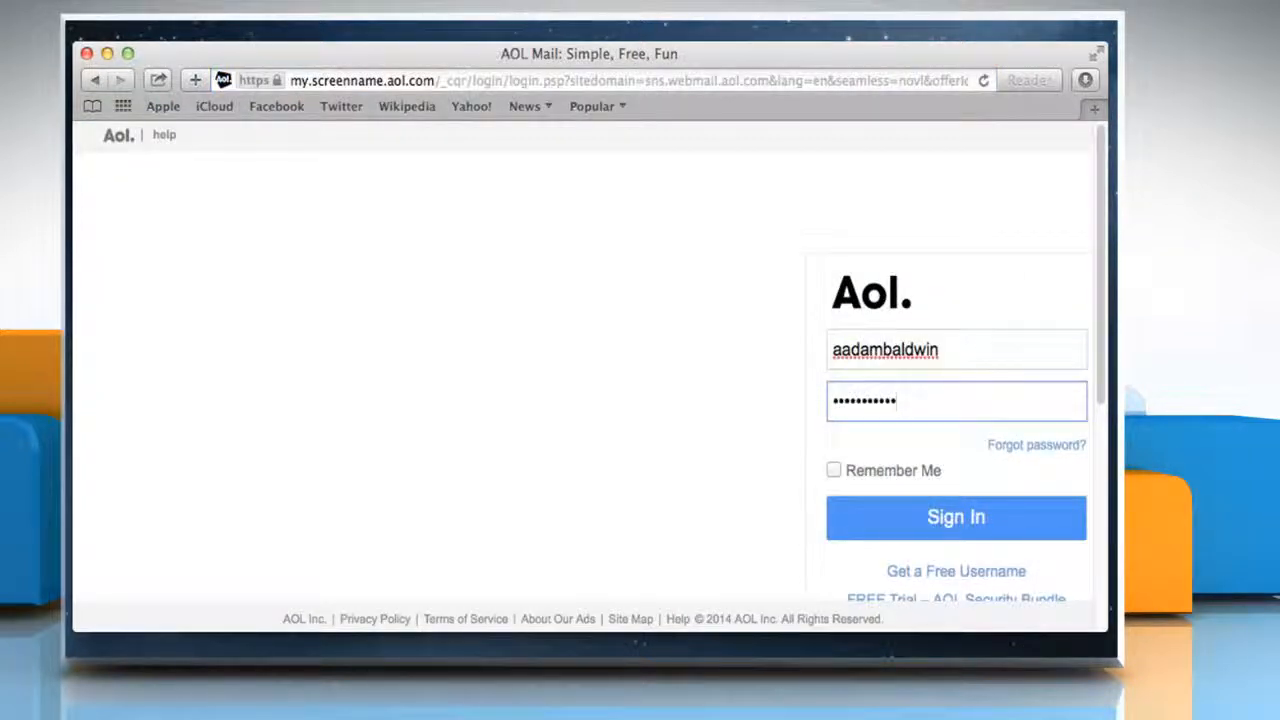
click(955, 517)
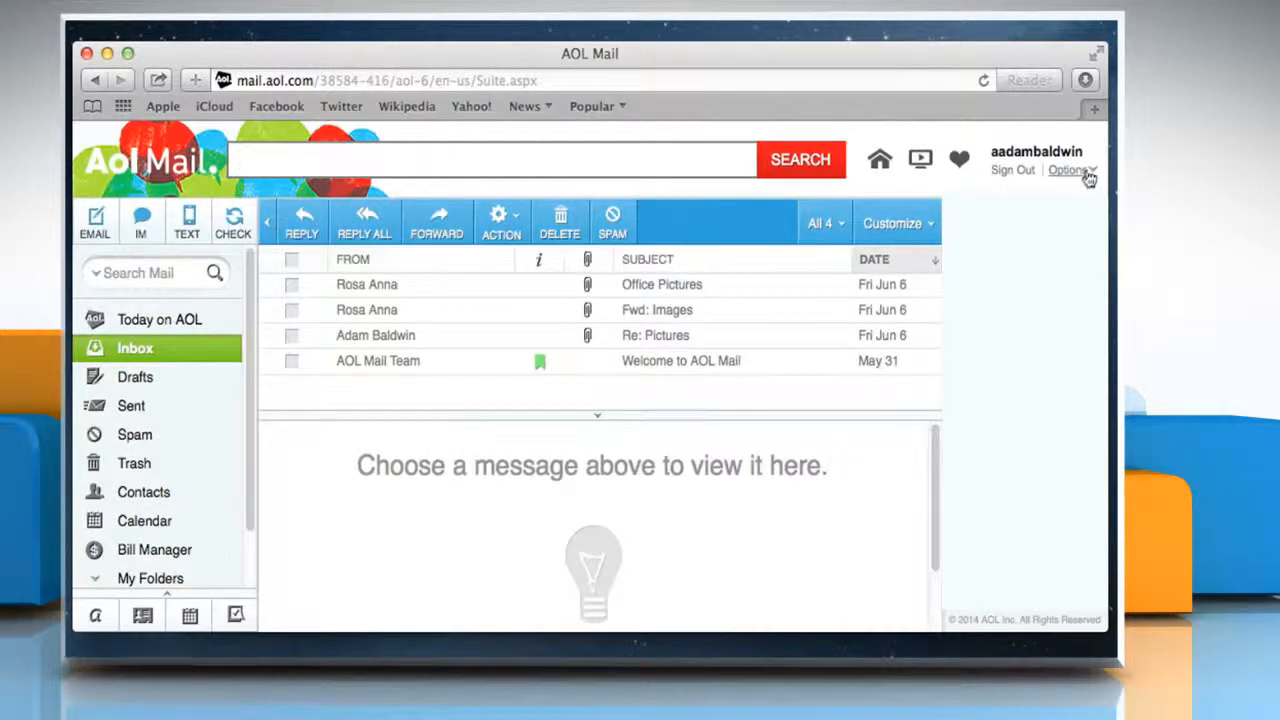
Step: Enable Use Rich Text / HTML Editing under Mail Settings > Compose and save
click(1068, 169)
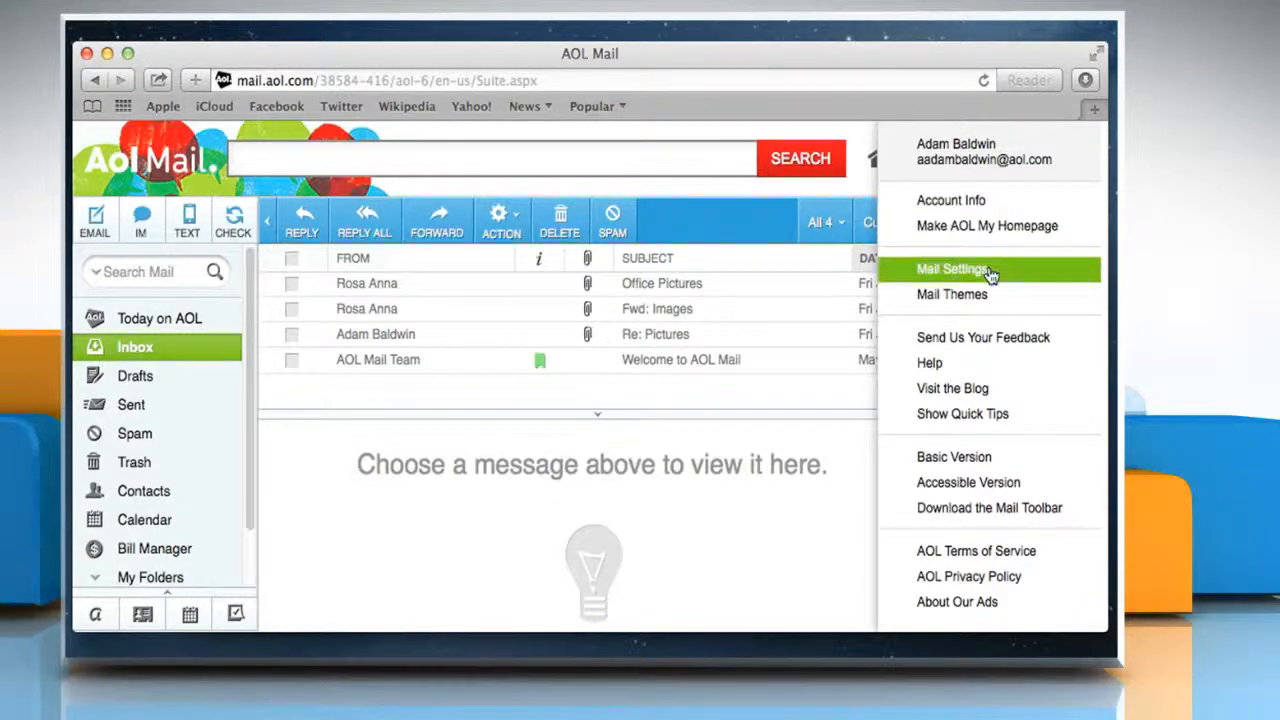
click(951, 268)
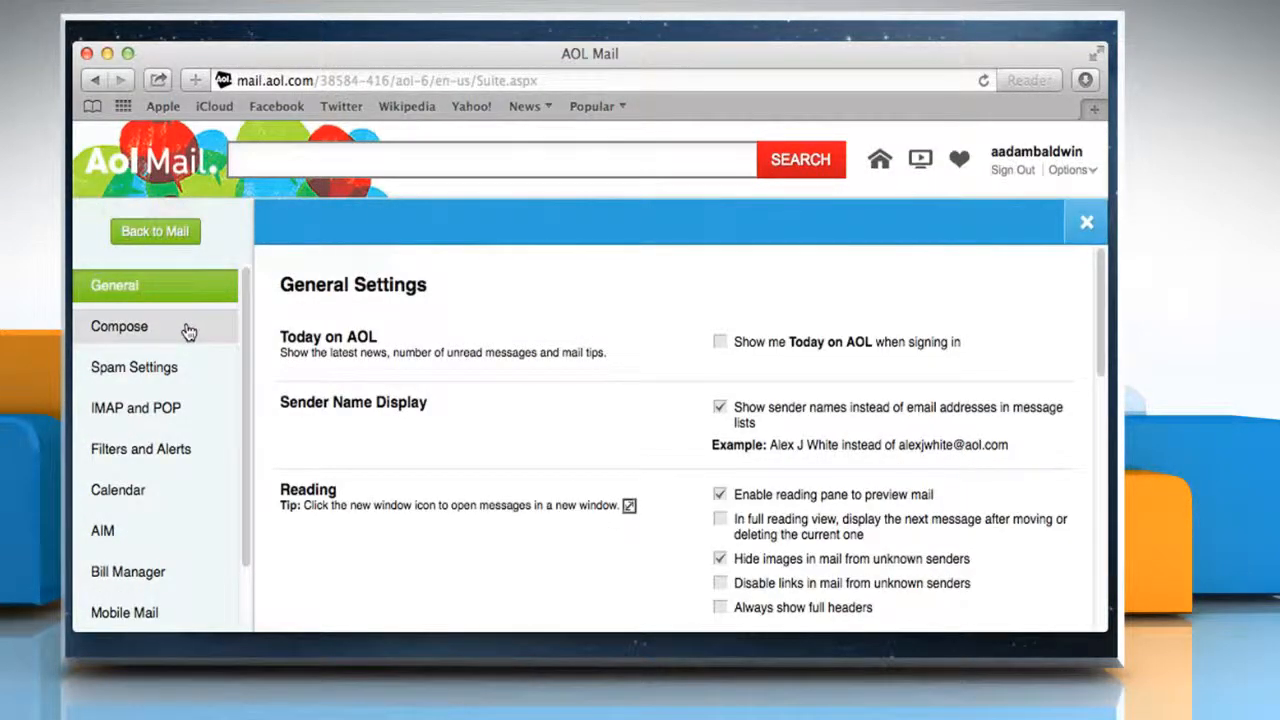
click(119, 326)
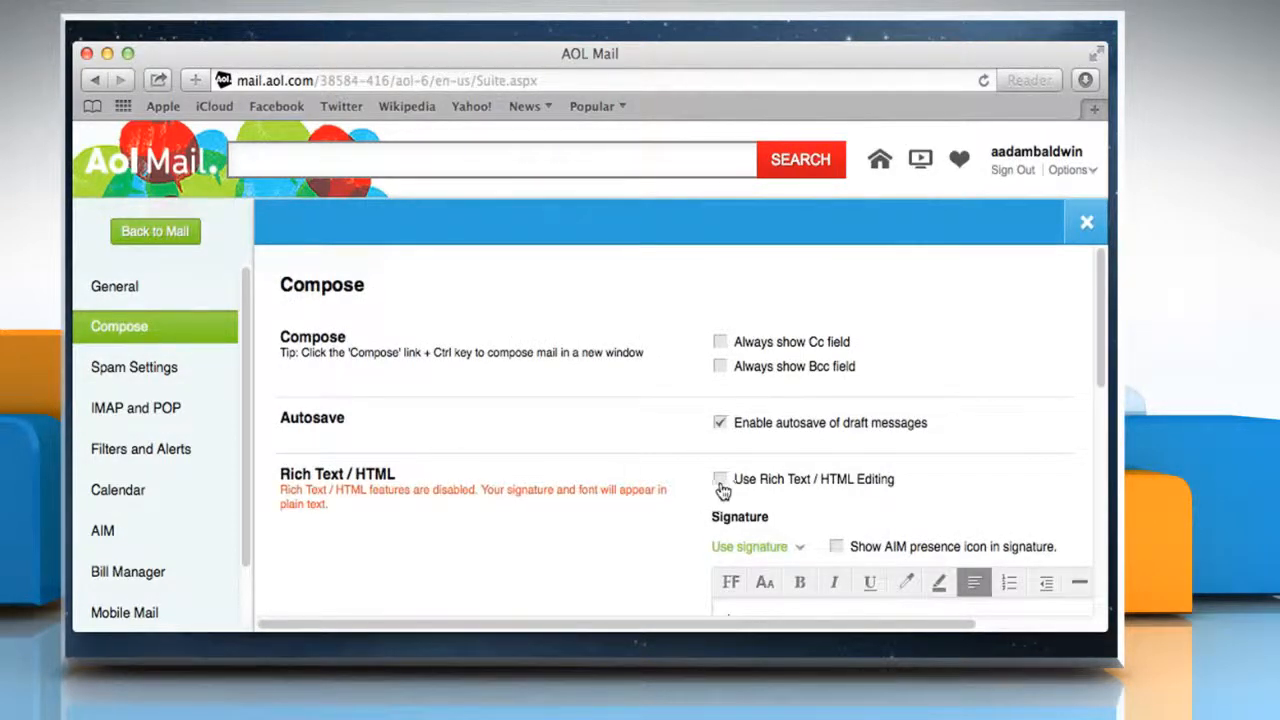
click(720, 479)
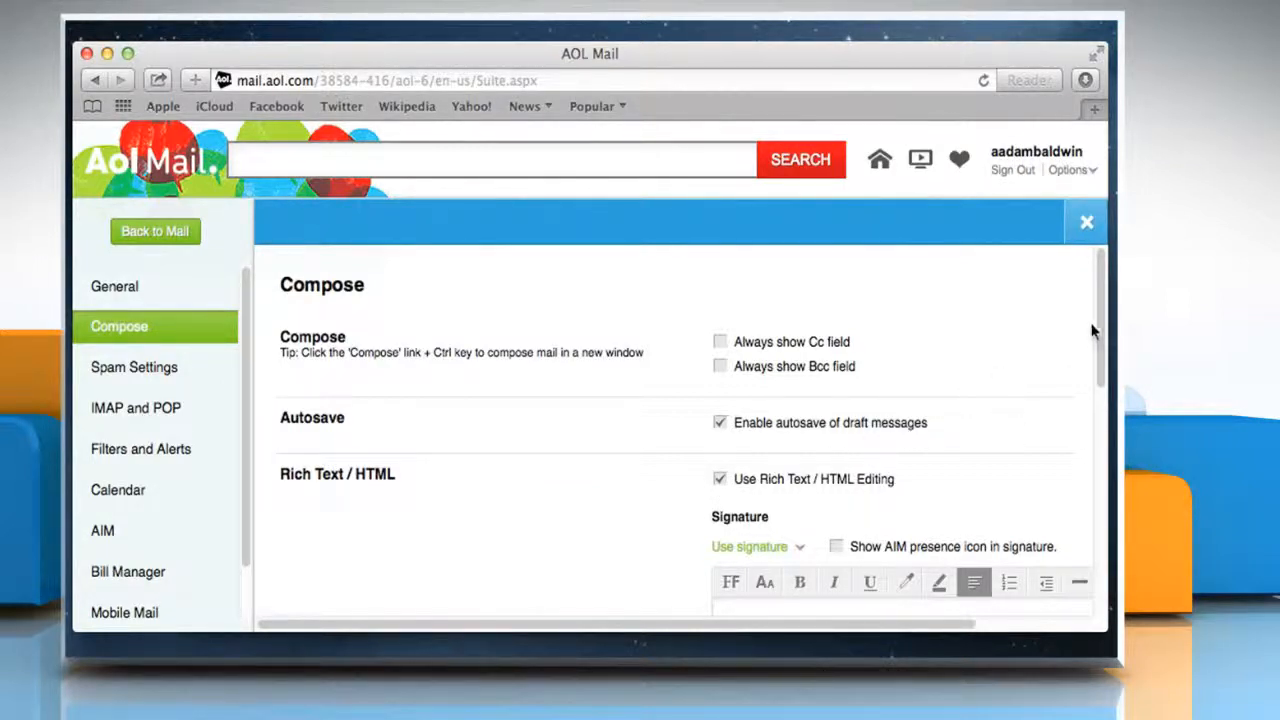
scroll(down, 3)
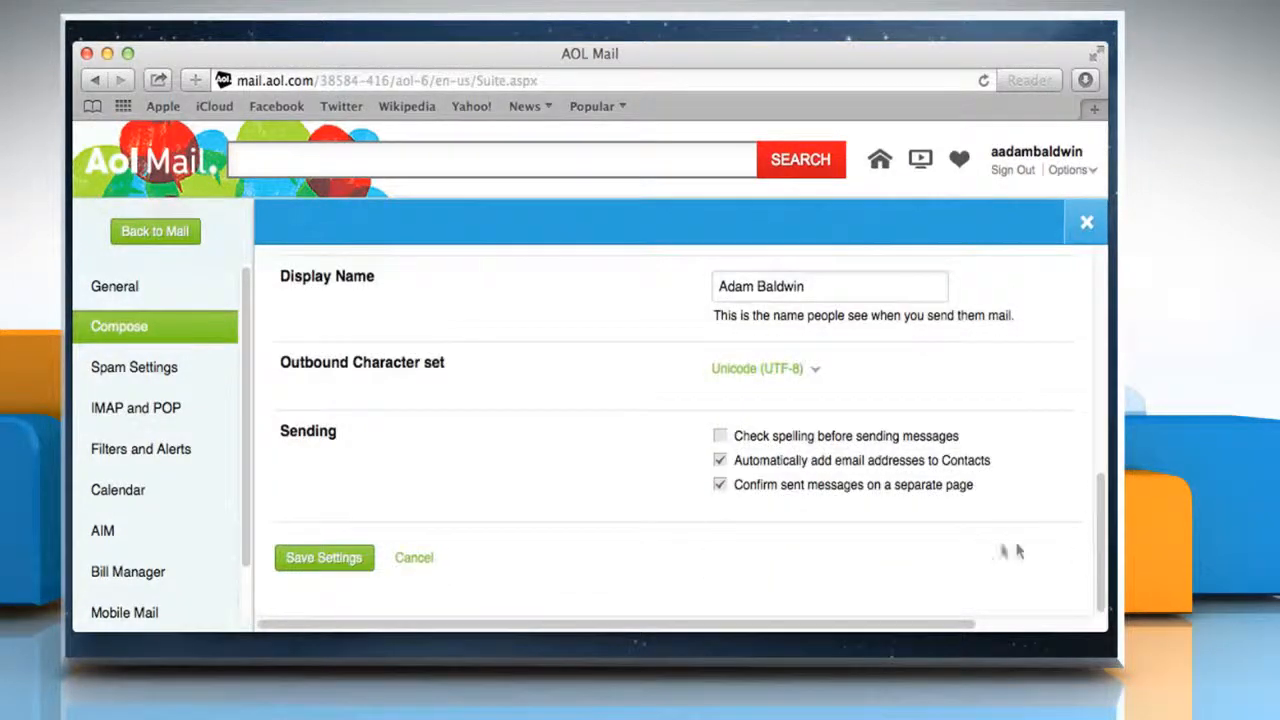
click(323, 557)
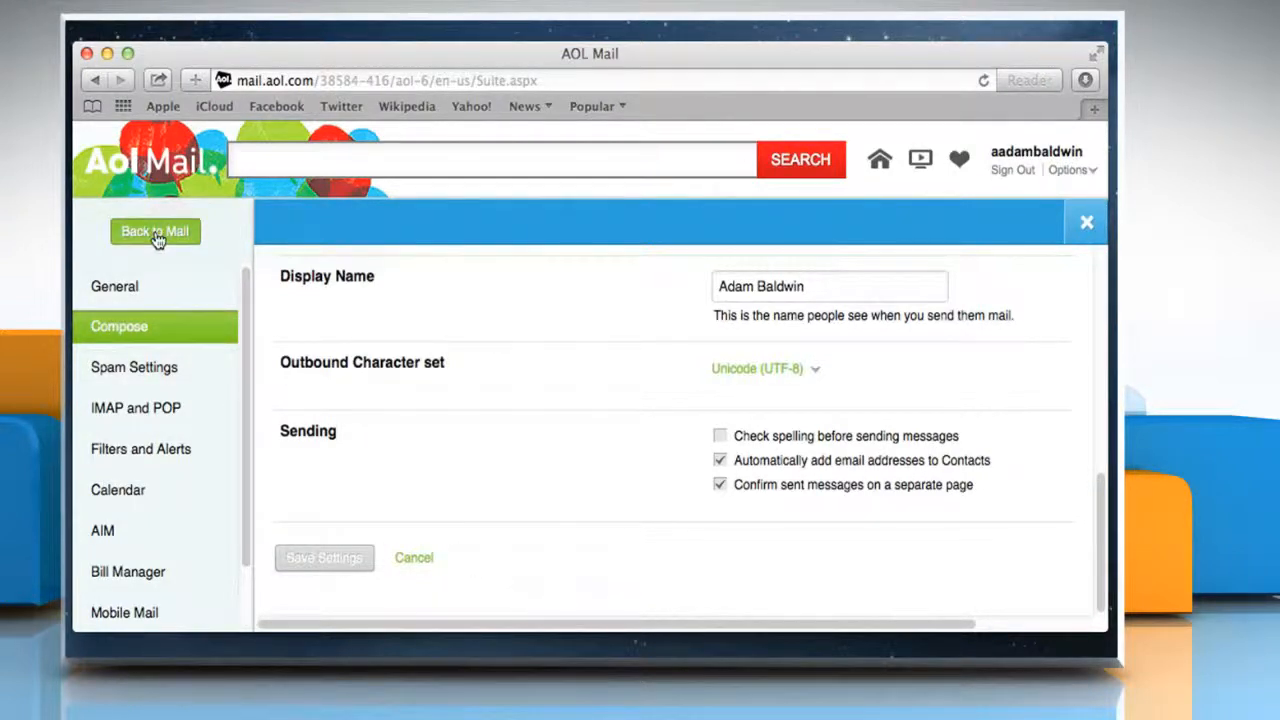
click(155, 231)
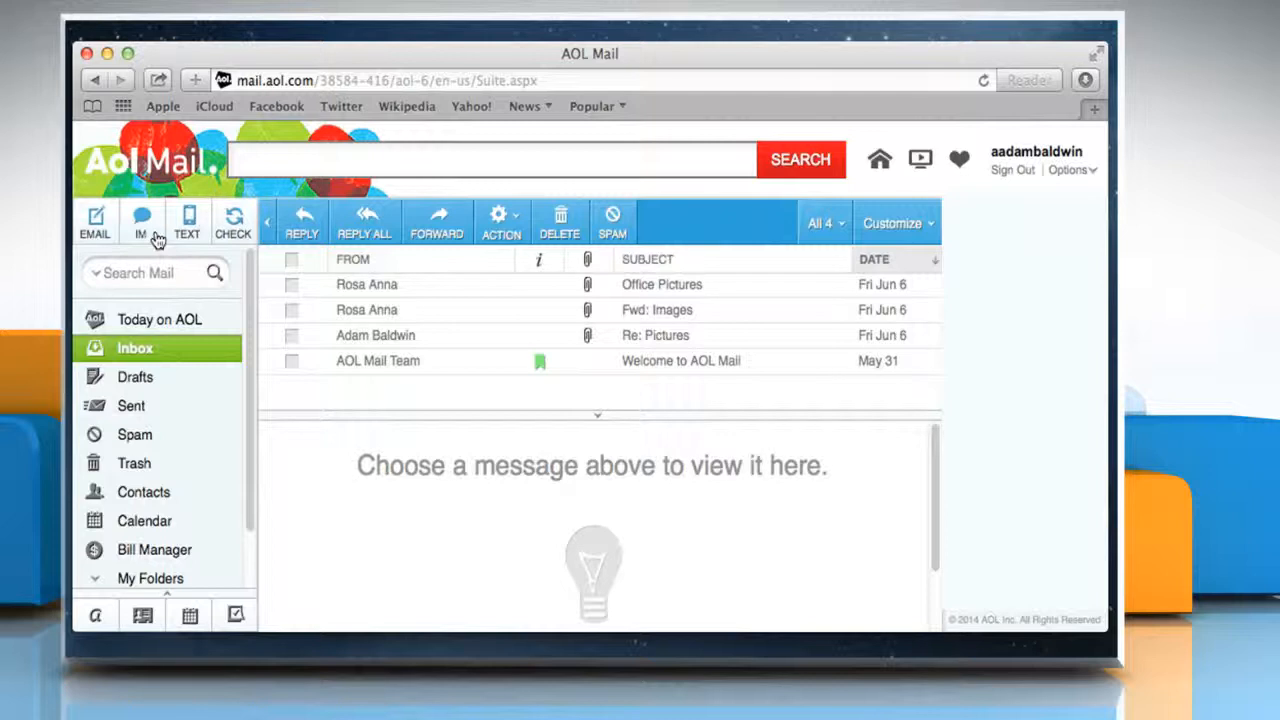
mouse_move(331, 401)
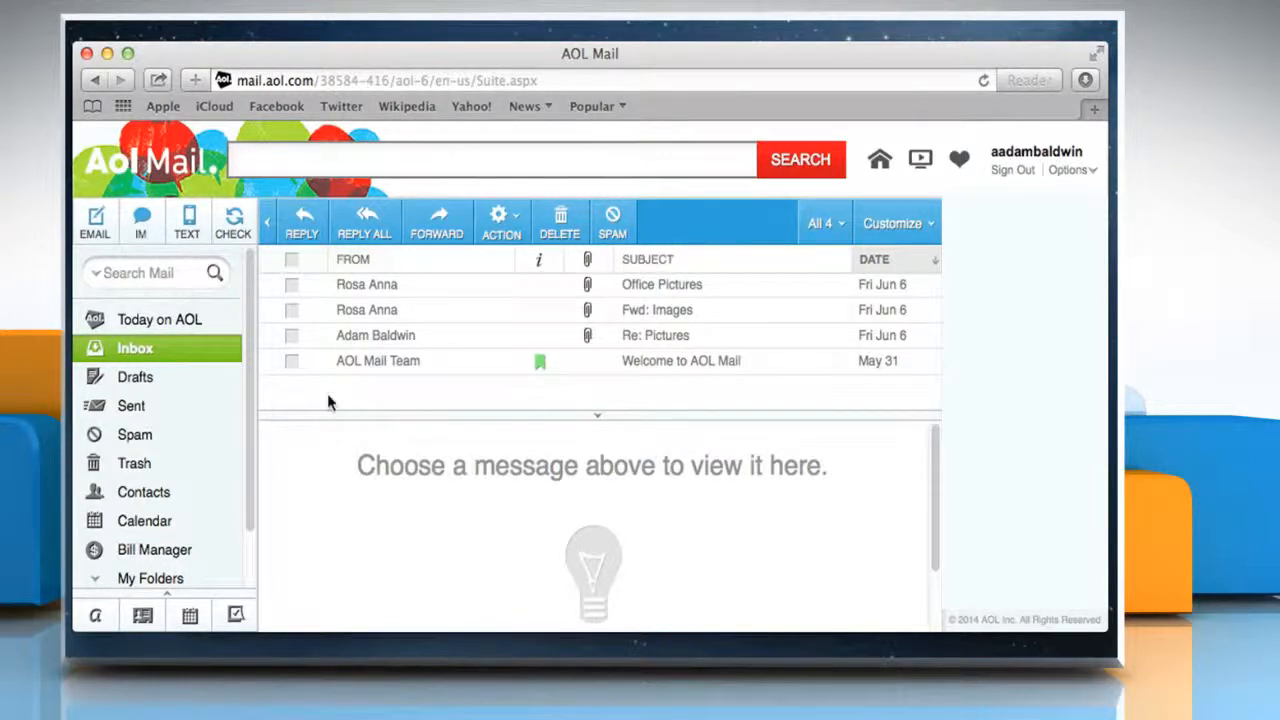
click(661, 284)
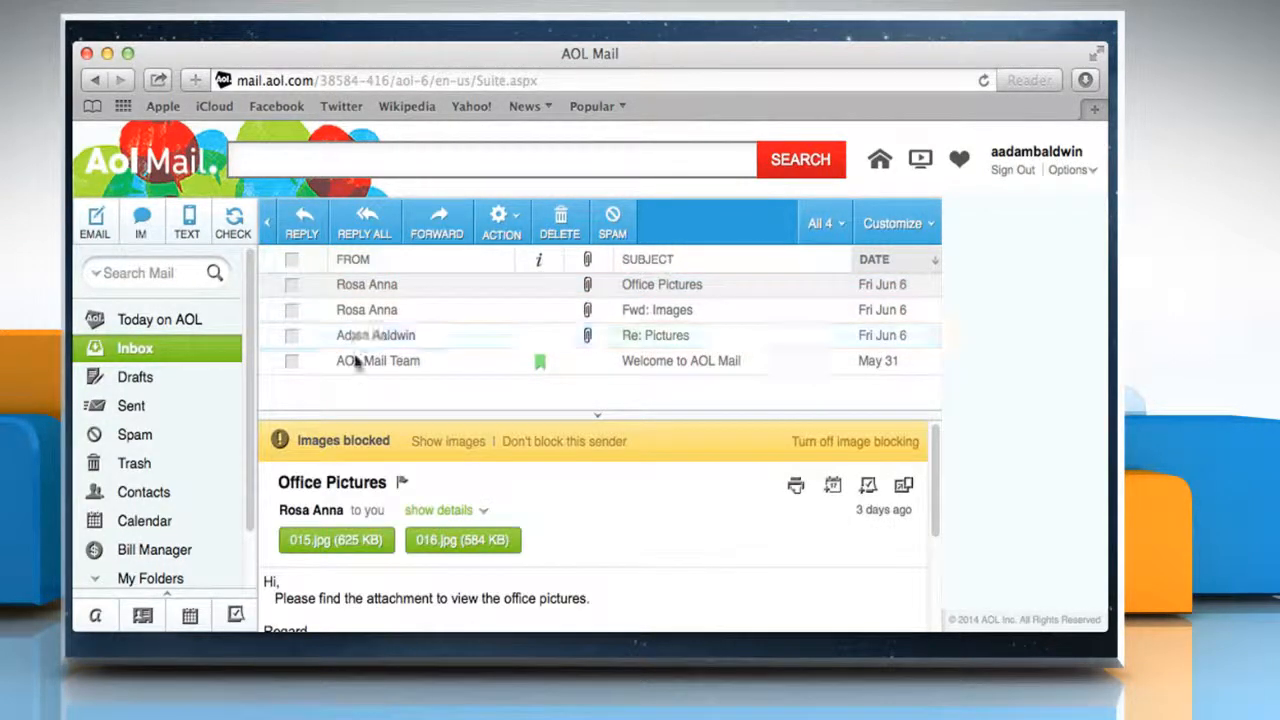
mouse_move(337, 540)
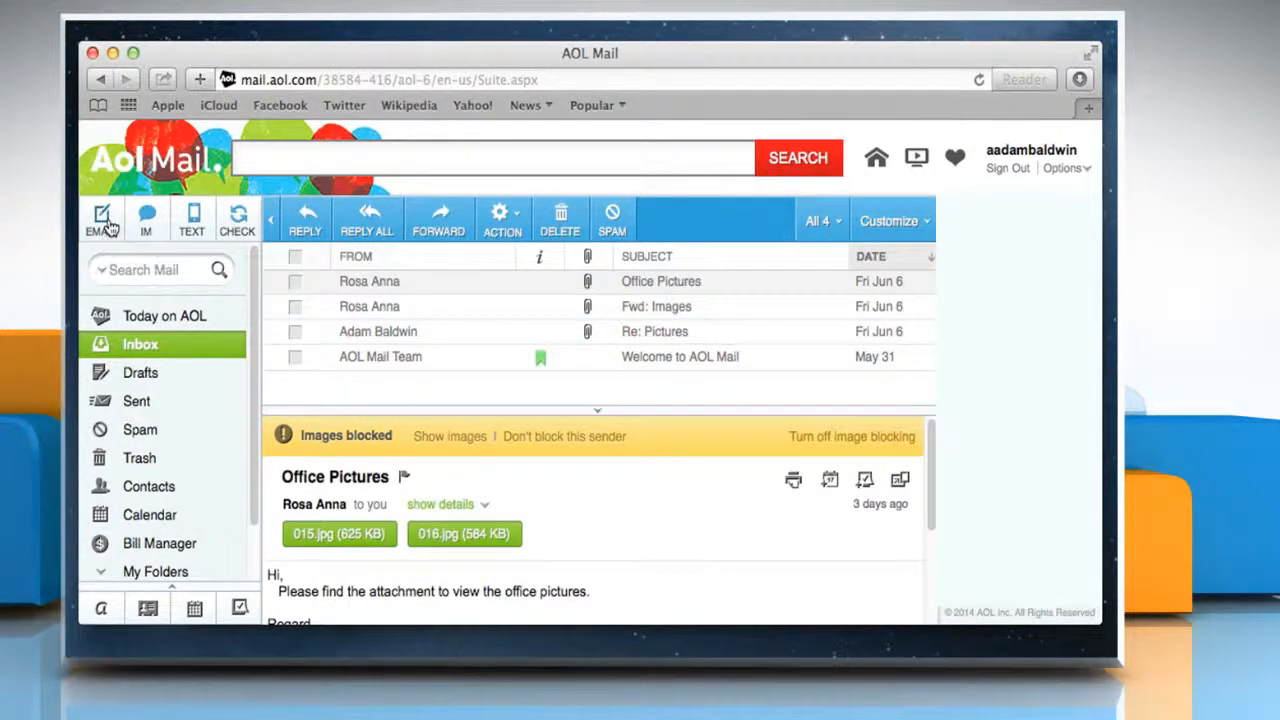
click(101, 218)
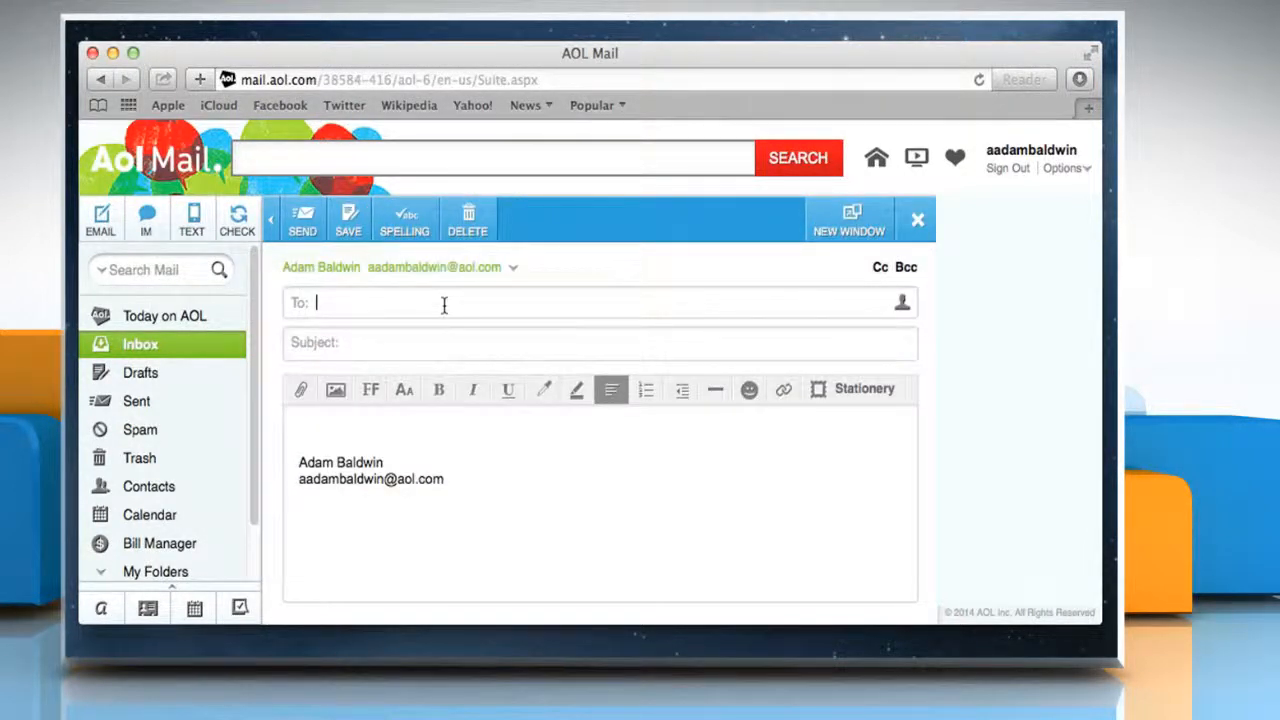
text(anna.auria)
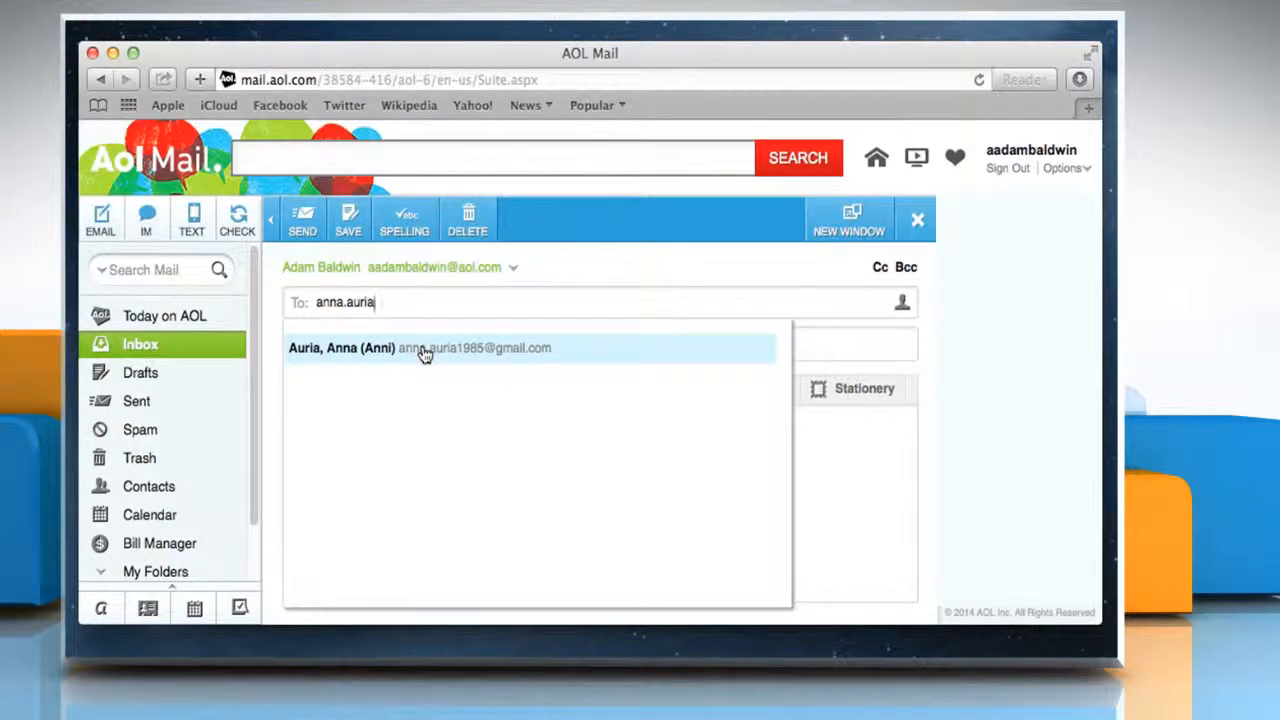
click(425, 347)
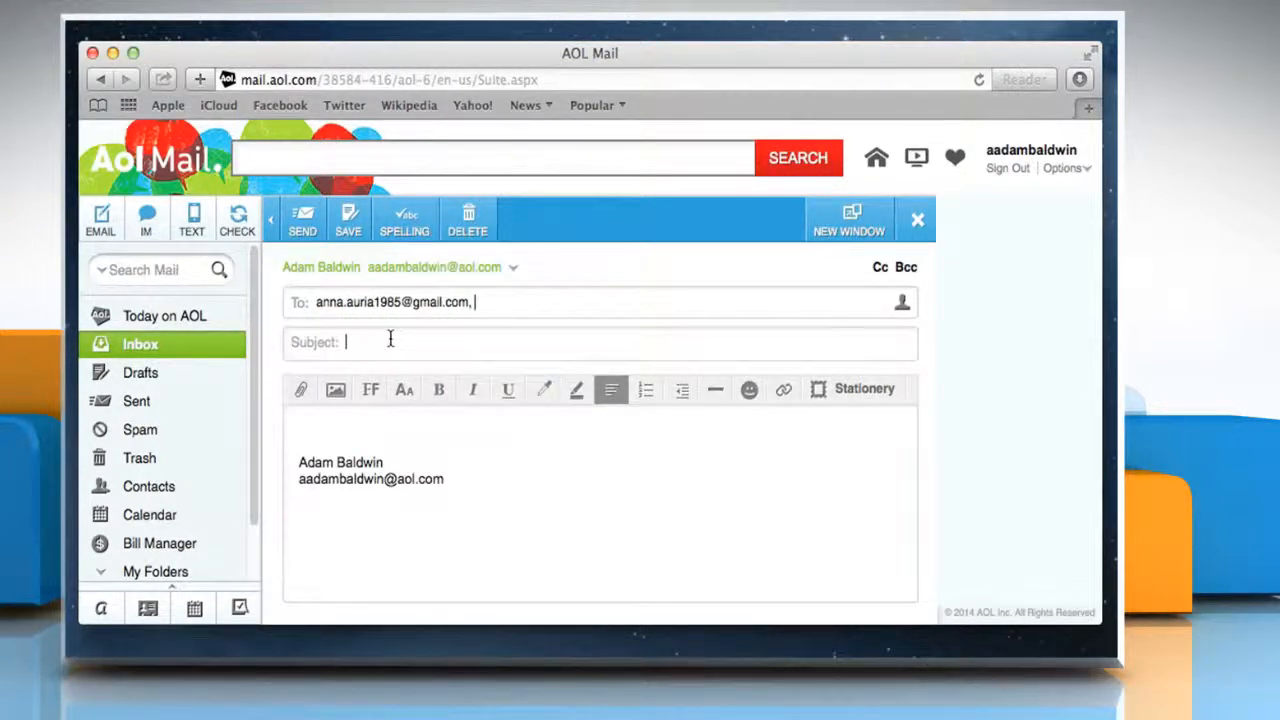
text(Images)
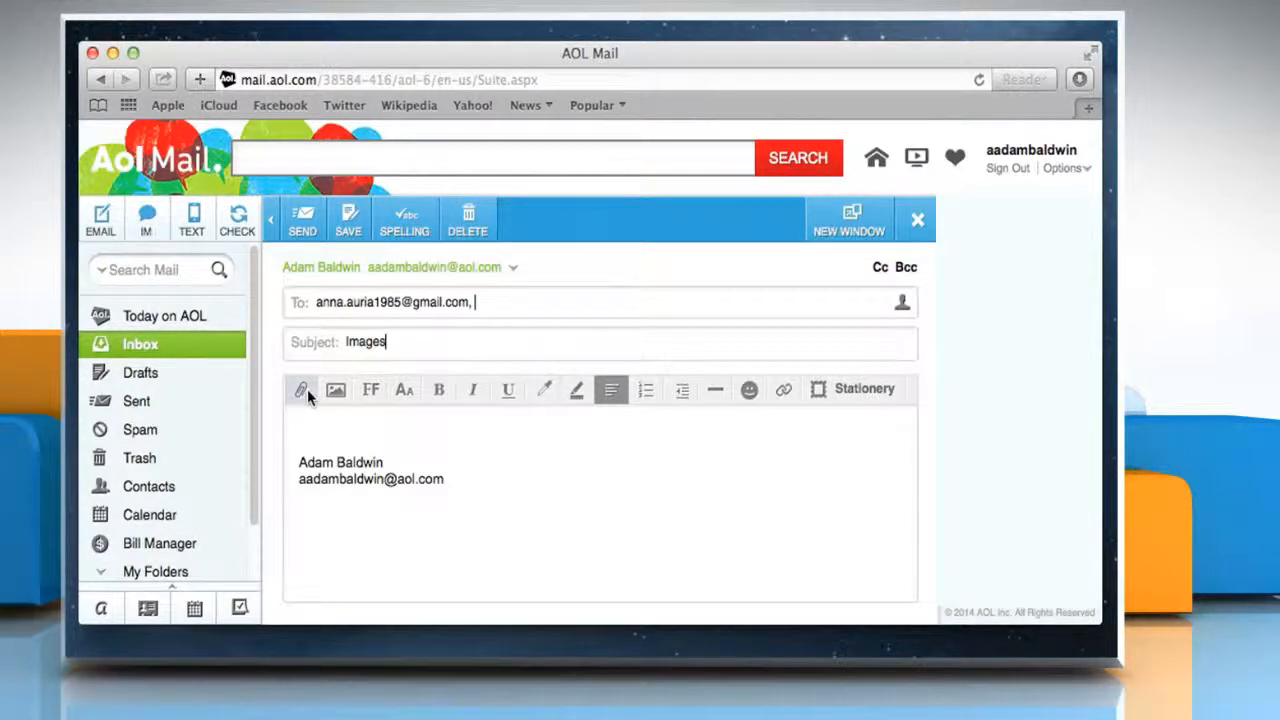
Step: Attach 015.jpg and 016.jpg from the Downloads folder
click(301, 389)
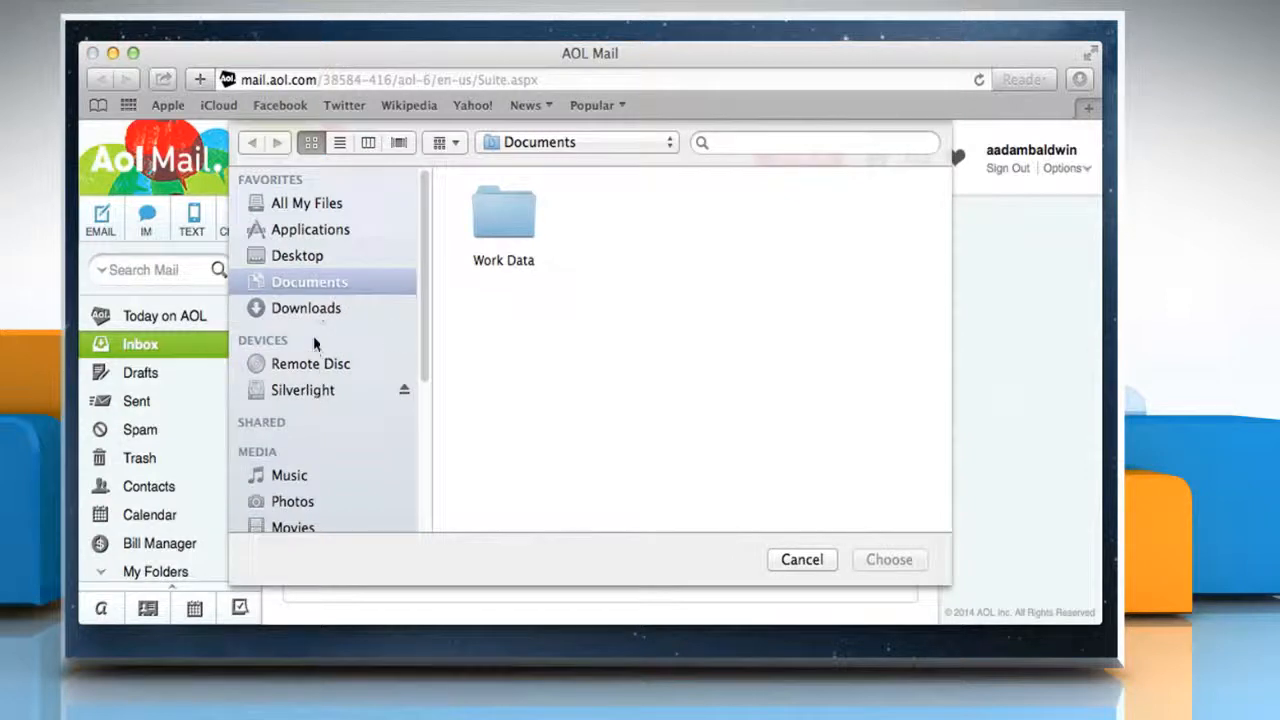
click(306, 308)
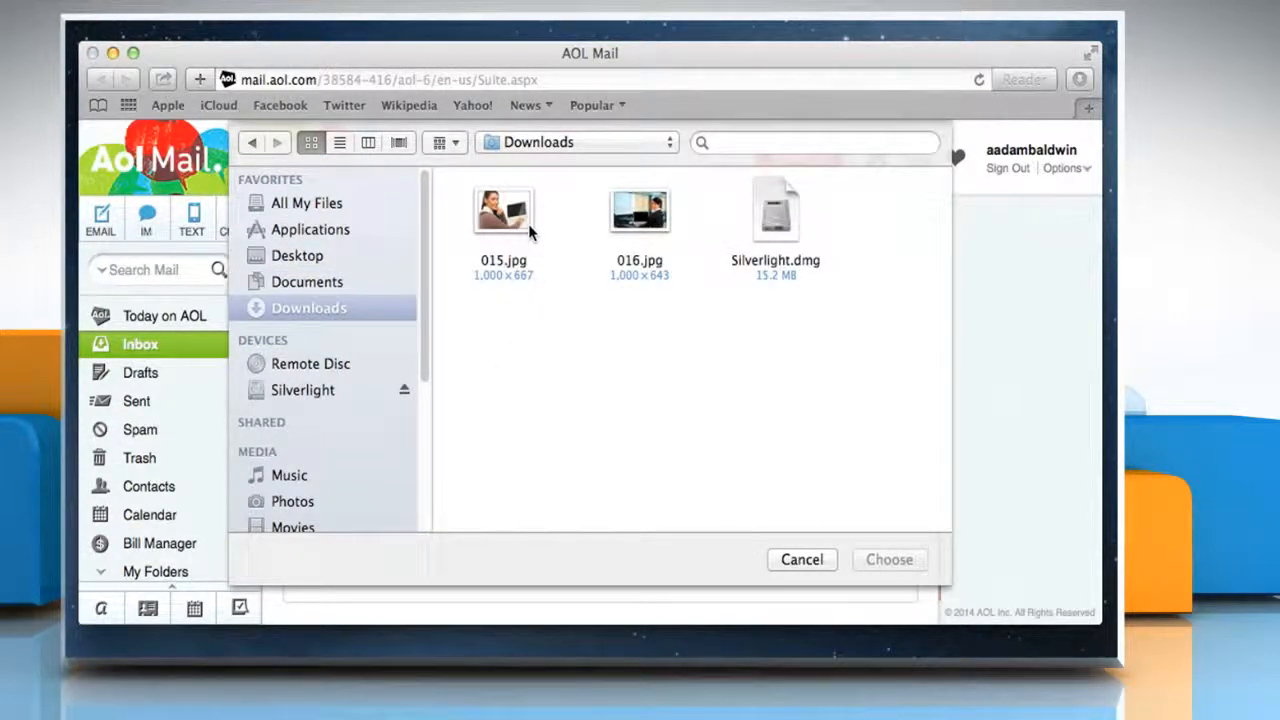
click(503, 210)
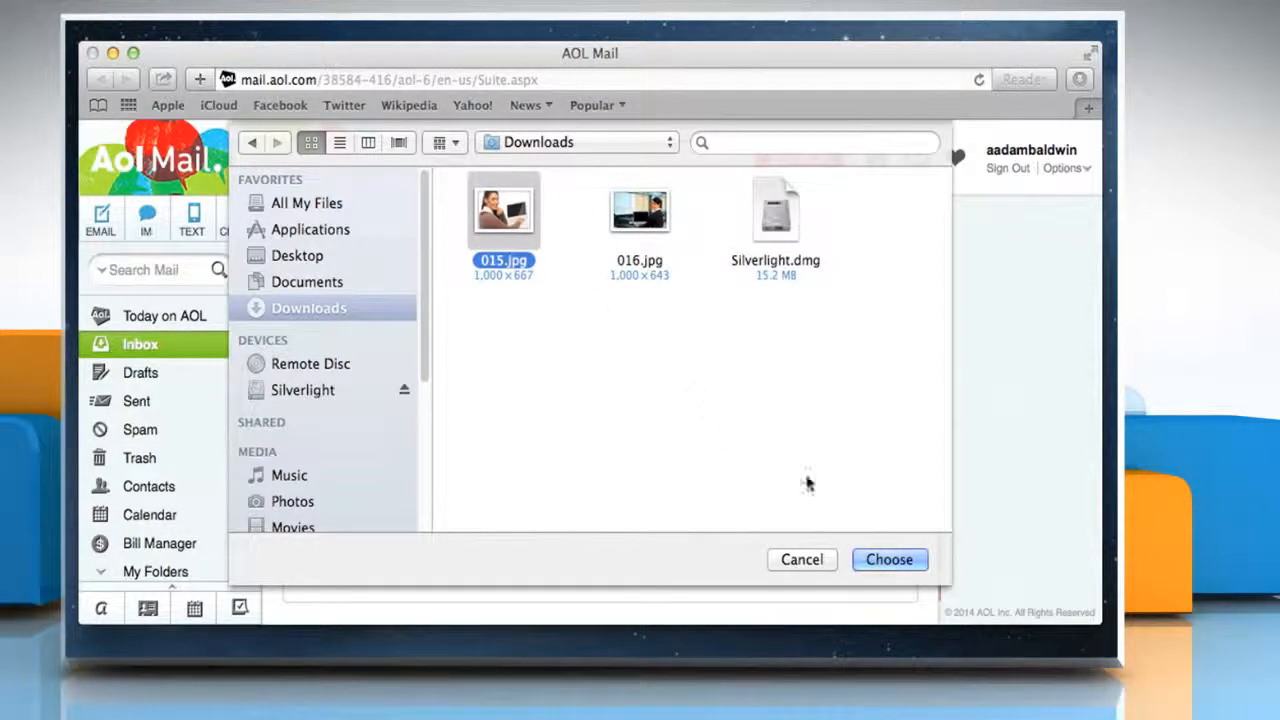
click(888, 559)
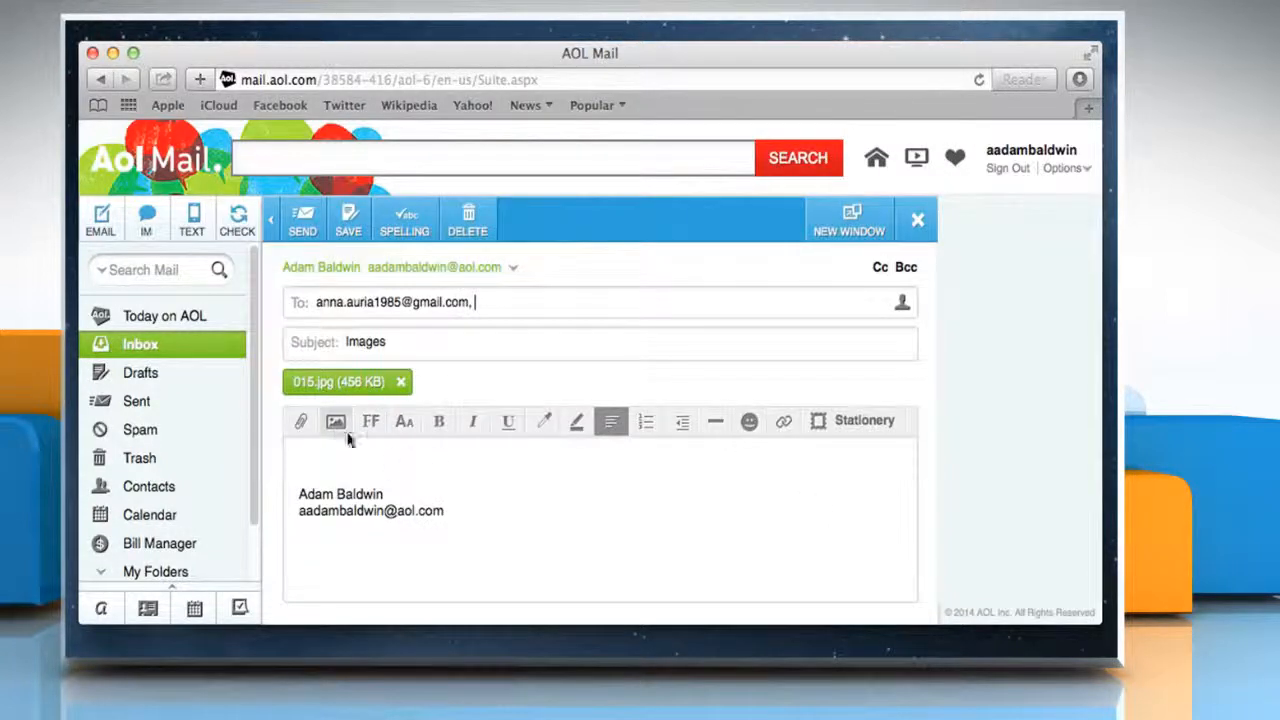
click(335, 420)
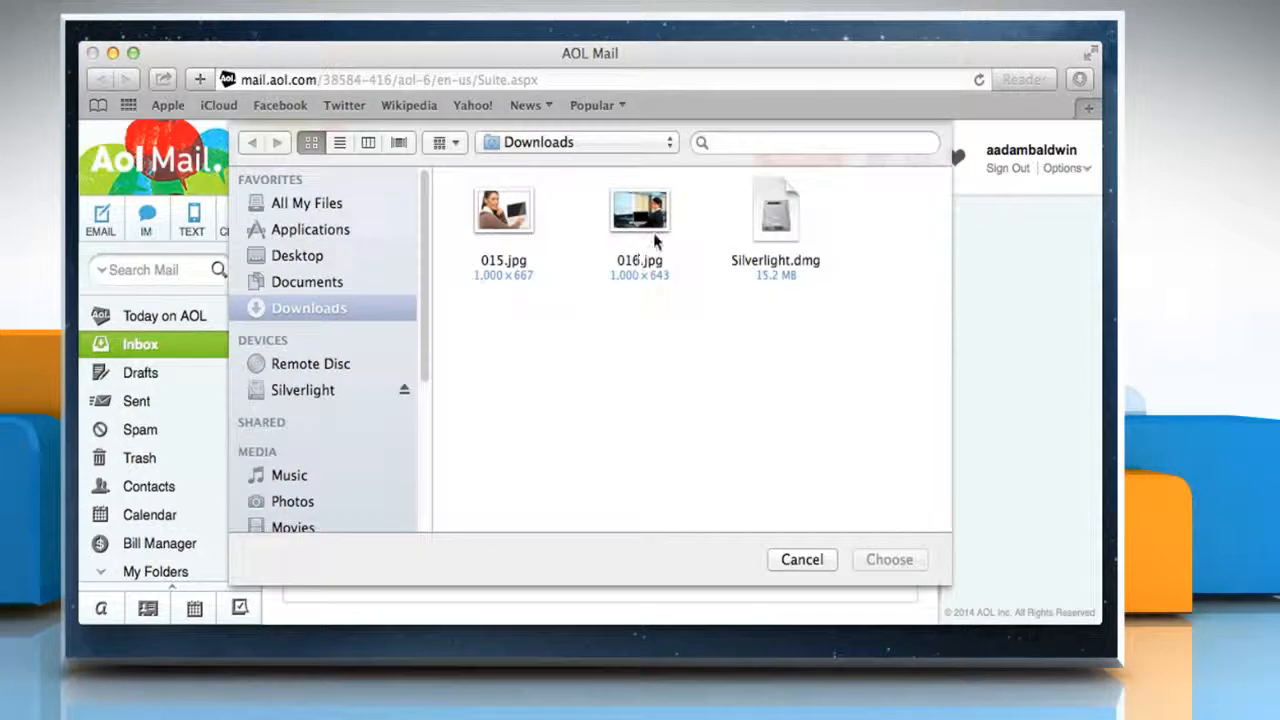
click(639, 210)
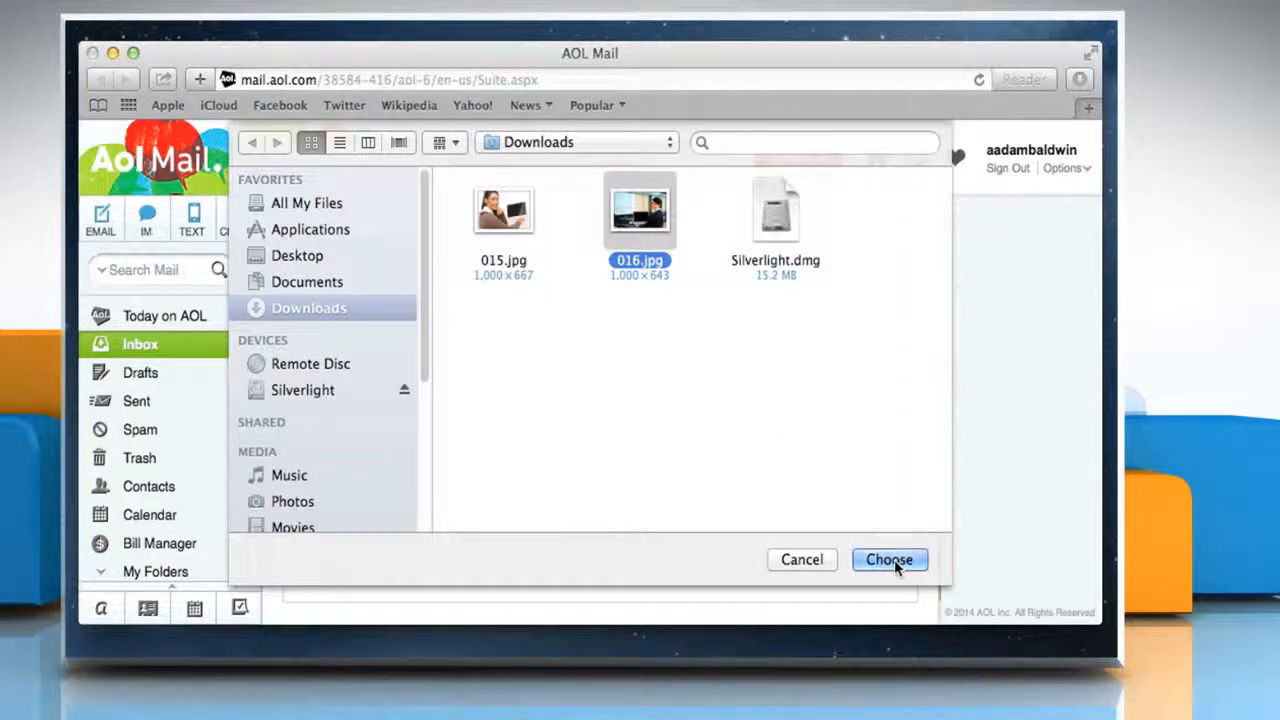
click(889, 559)
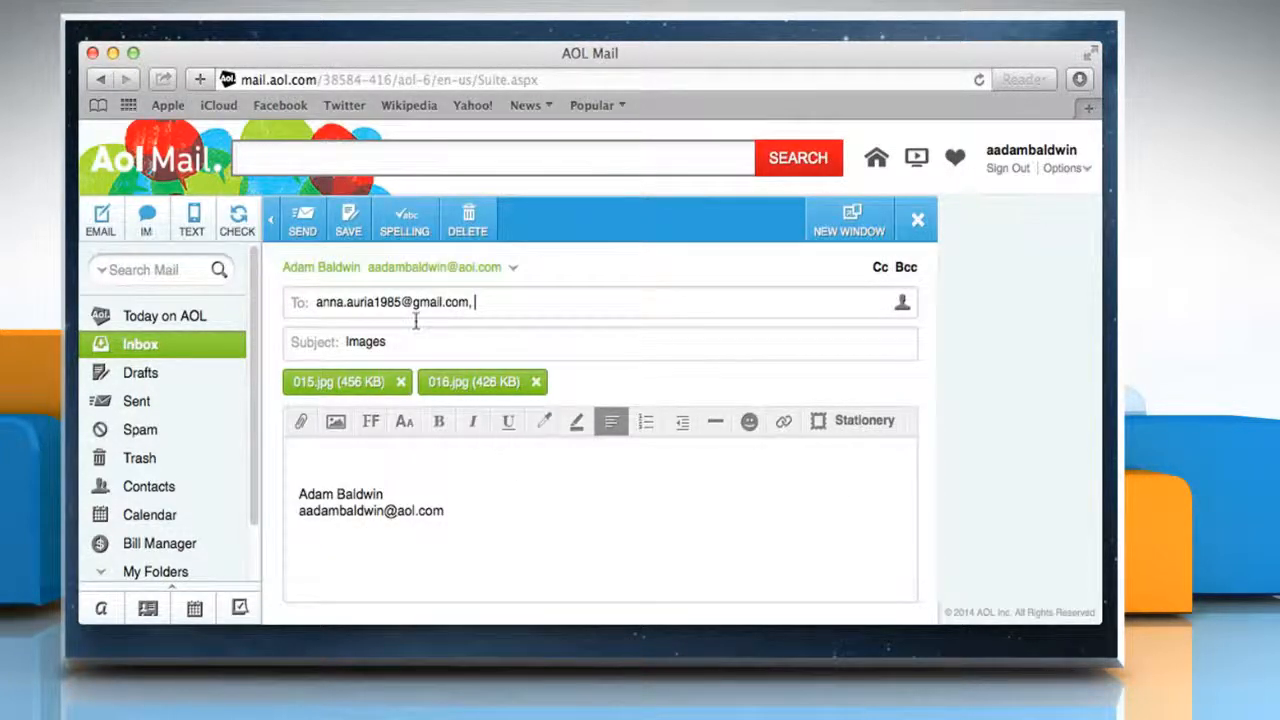
mouse_move(302, 218)
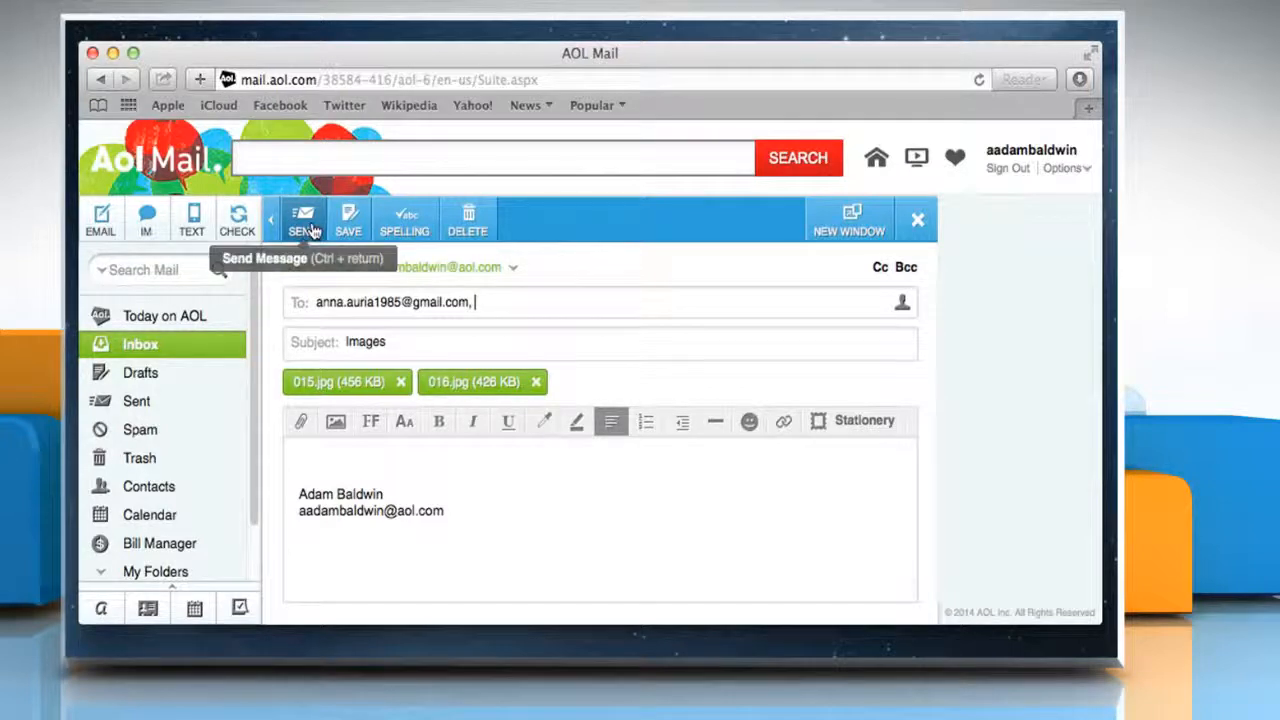
Step: Send the 'Images' email with both JPG attachments and confirm it went out
click(302, 218)
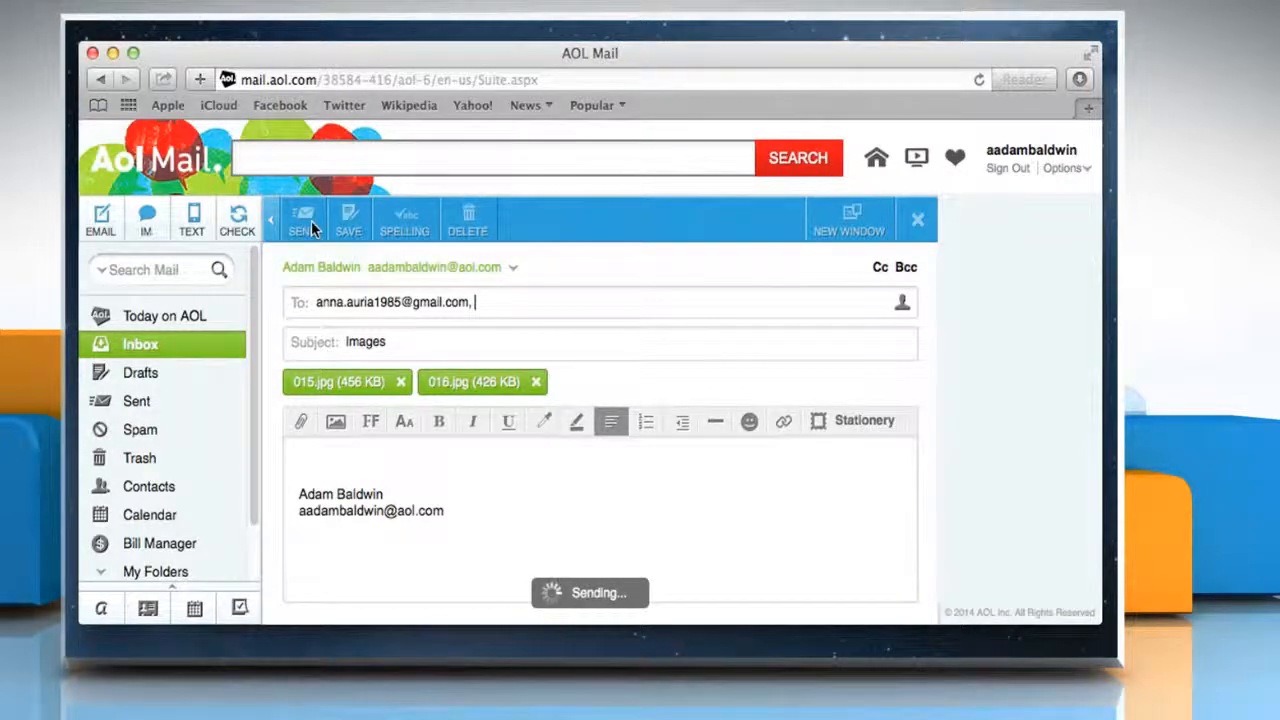
click(302, 218)
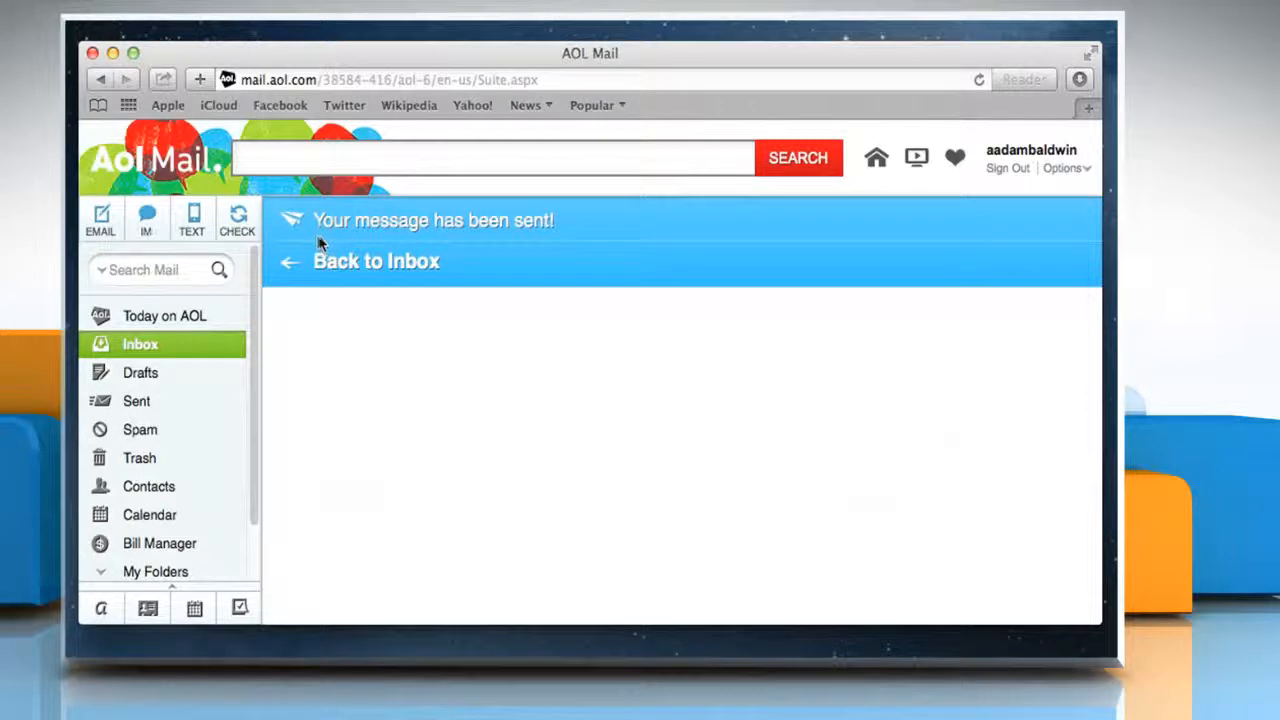